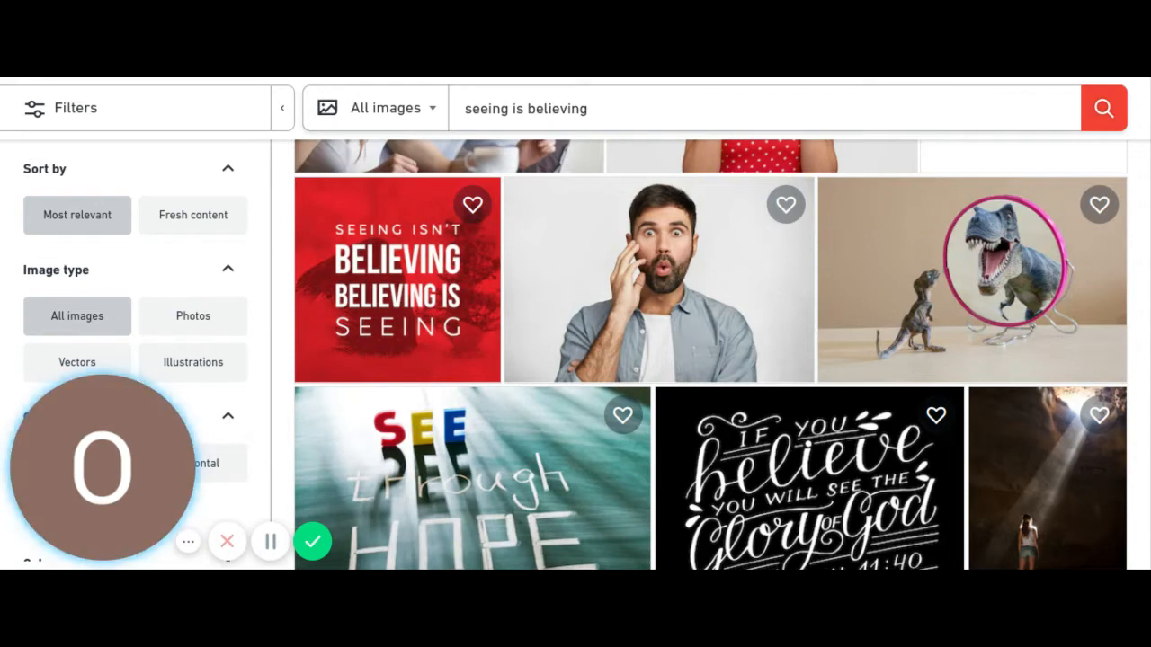
{"action": "mouse_move", "coordinate": [910, 389]}
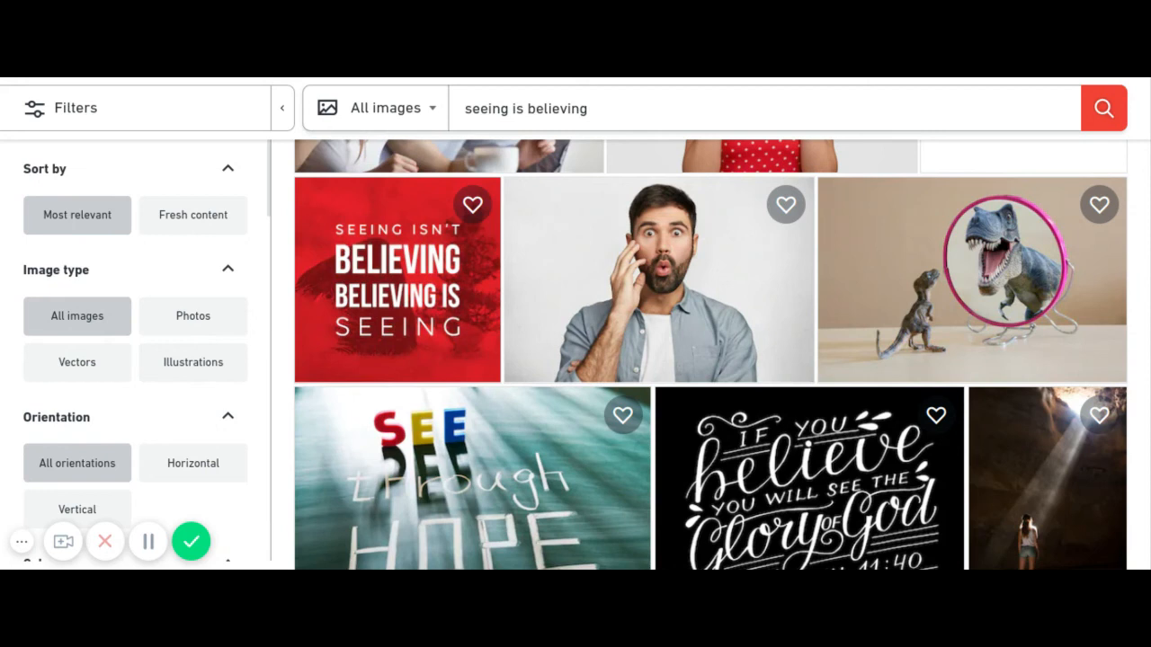
{"action": "mouse_move", "coordinate": [728, 518]}
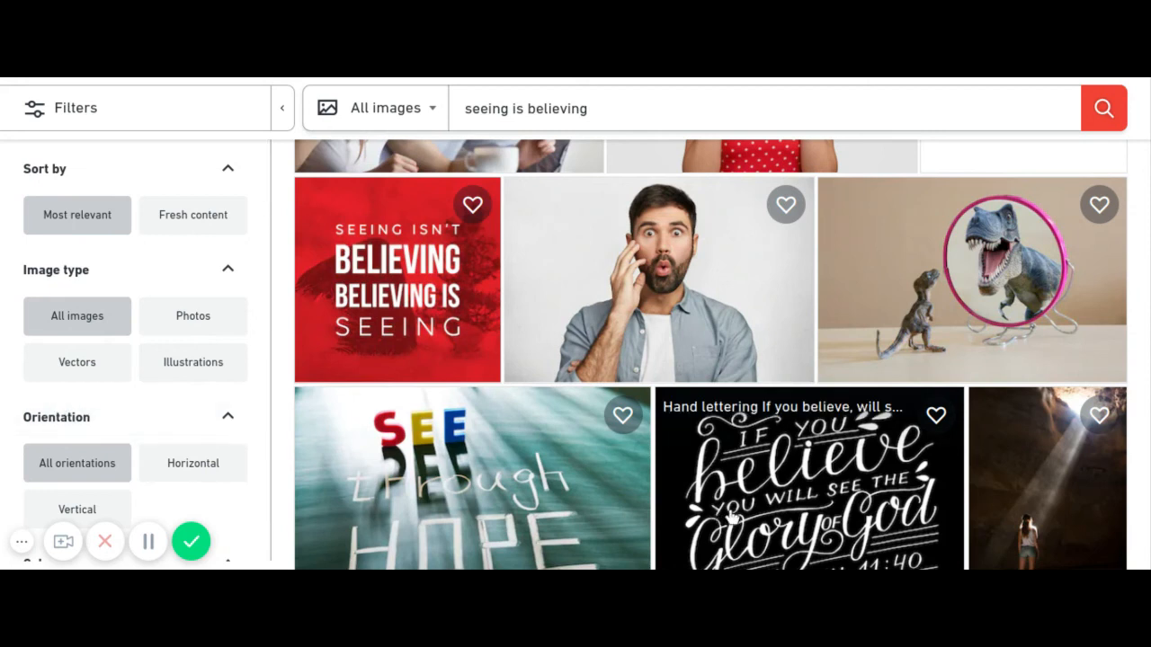